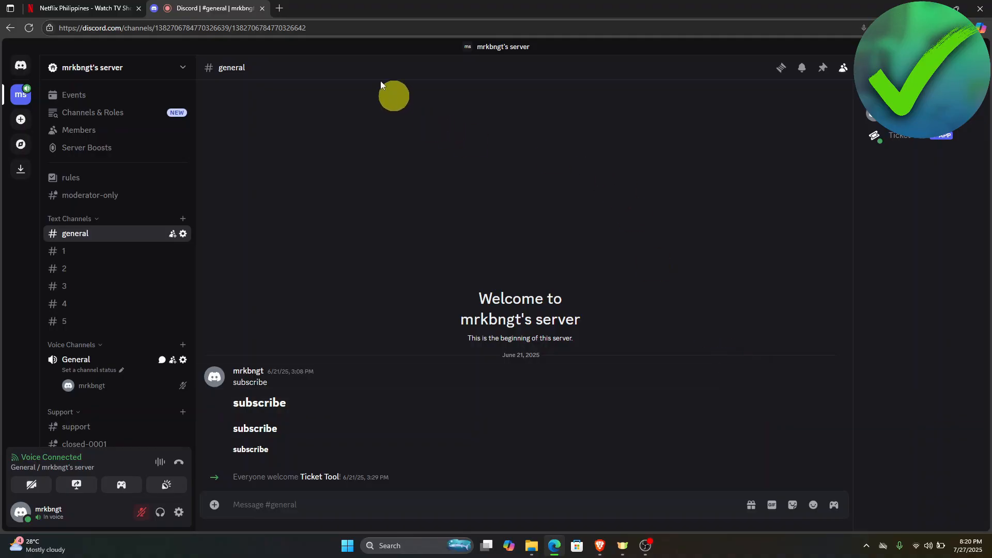
mouse_move(370, 196)
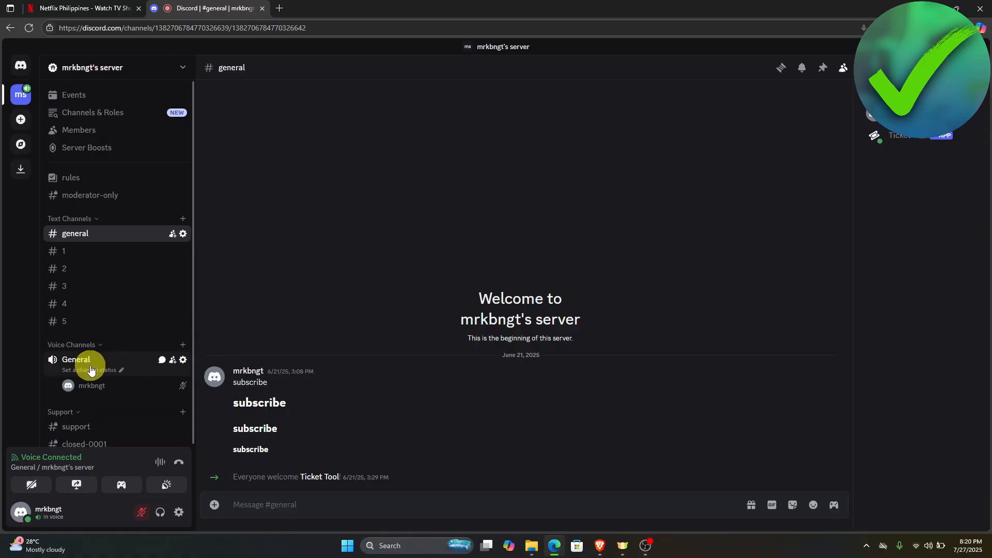
Open the General voice channel's call view from the server sidebar.
click(76, 359)
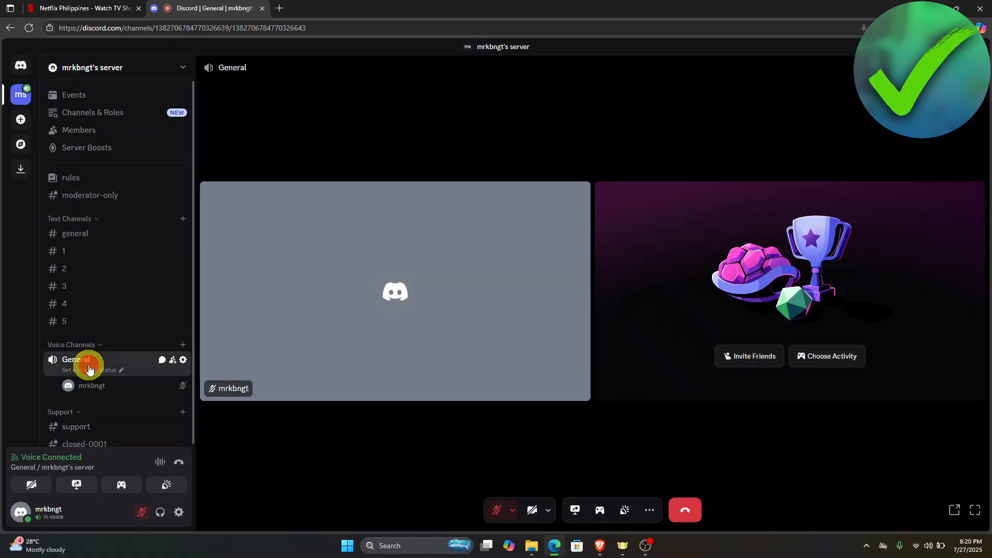
mouse_move(373, 356)
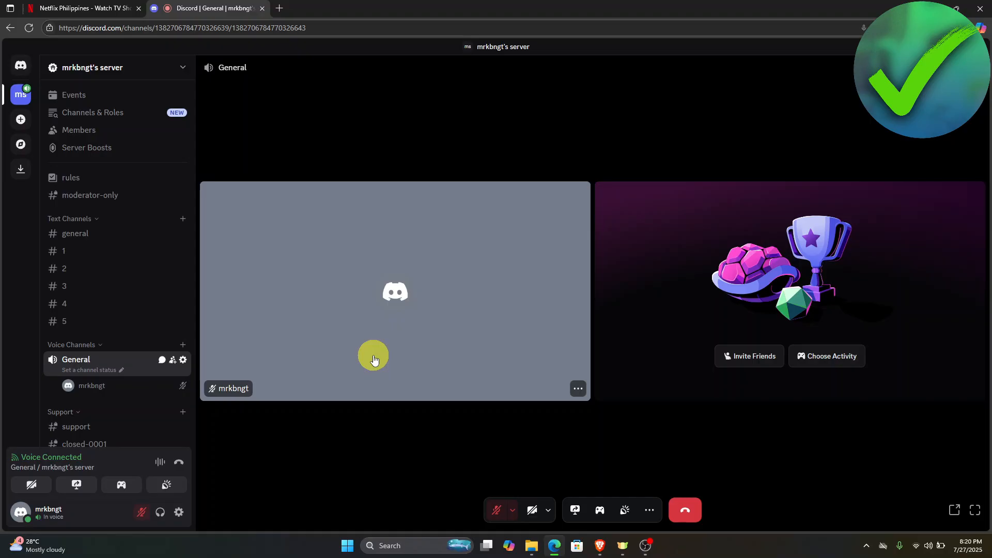
mouse_move(574, 490)
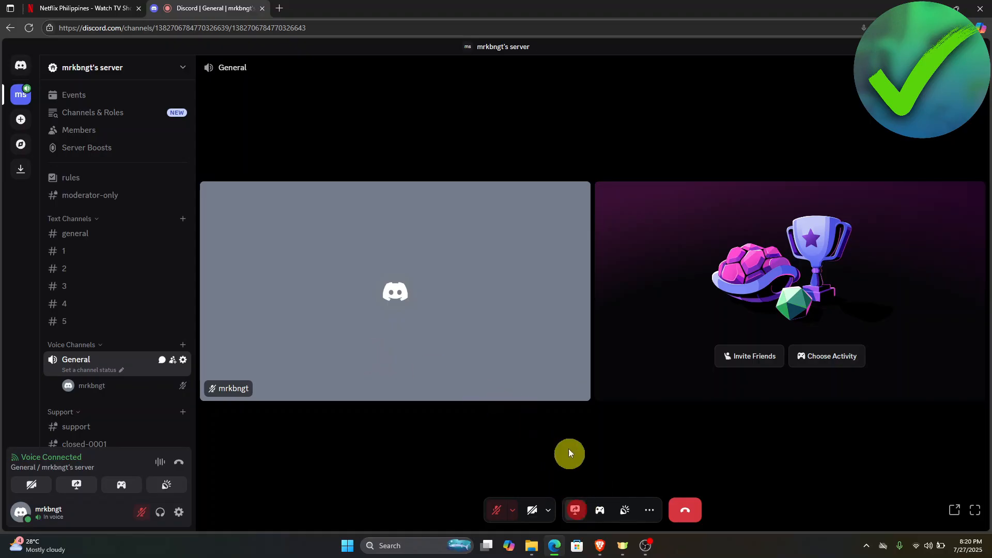
click(574, 510)
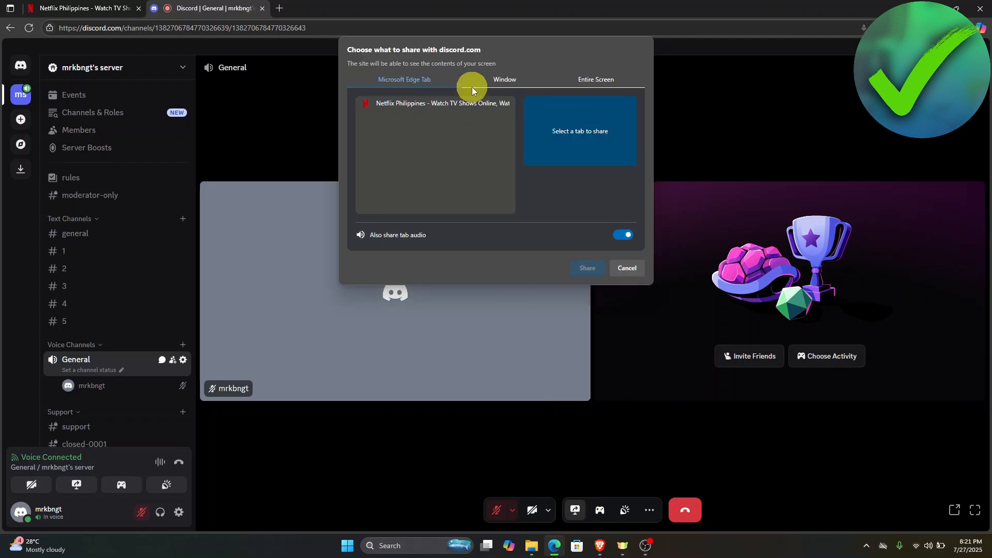
click(435, 103)
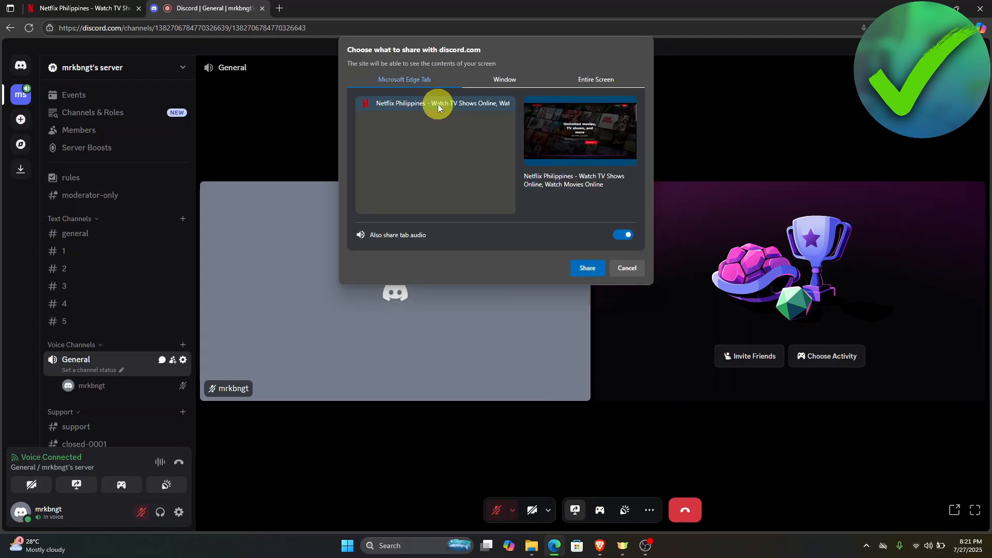
mouse_move(364, 241)
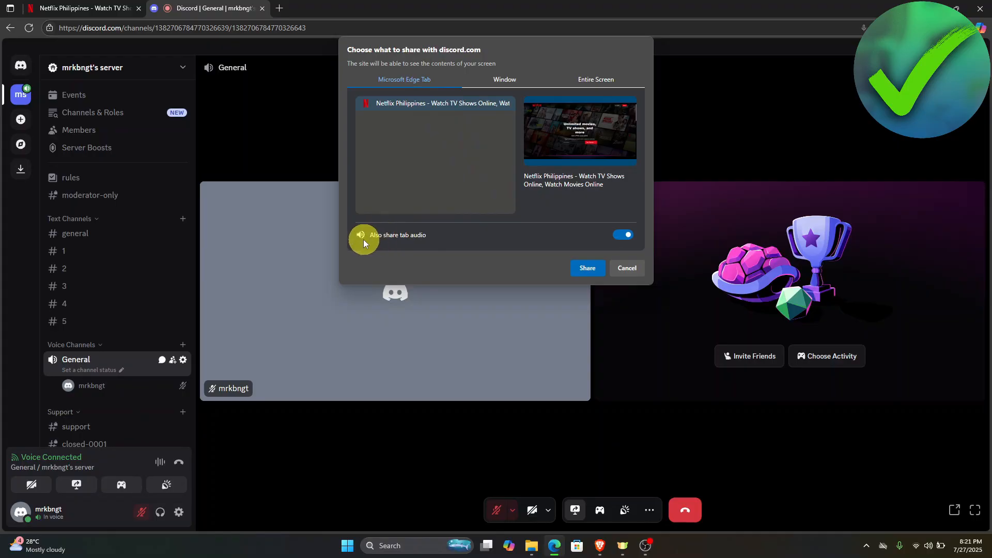
mouse_move(451, 244)
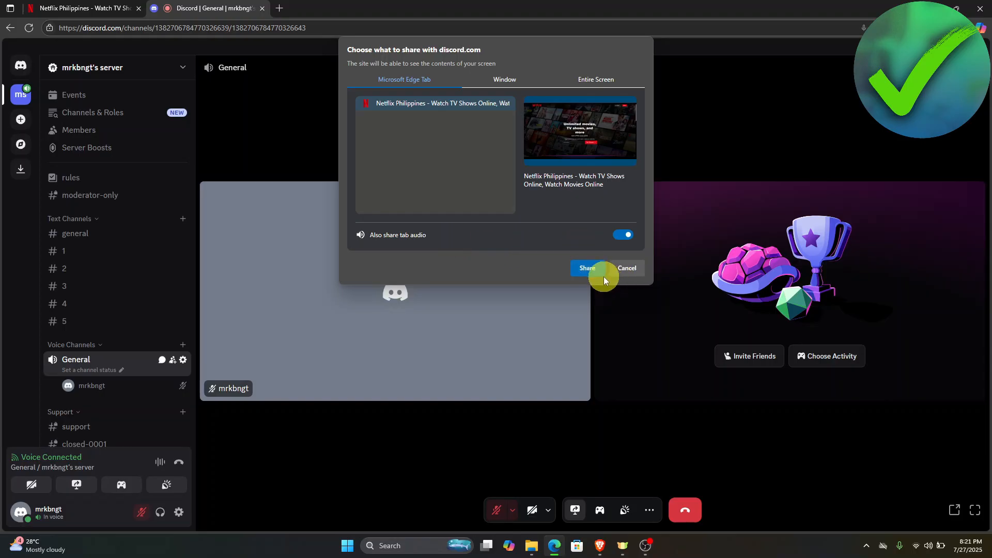
mouse_move(659, 285)
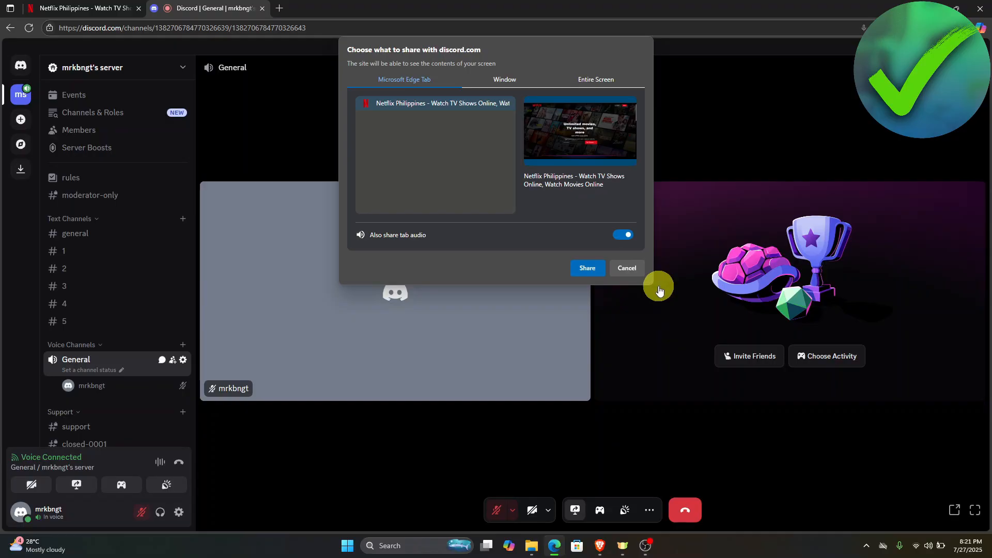
click(627, 267)
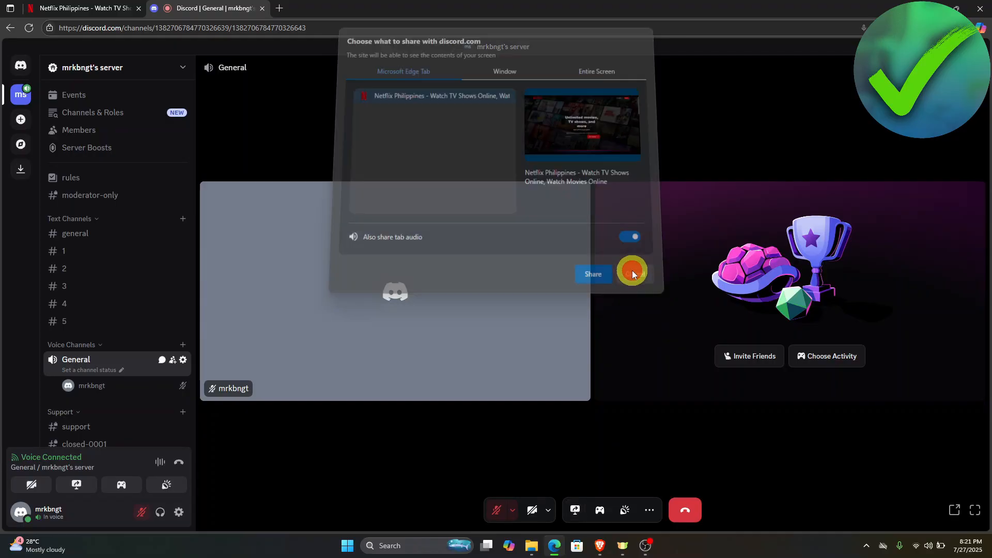
click(592, 273)
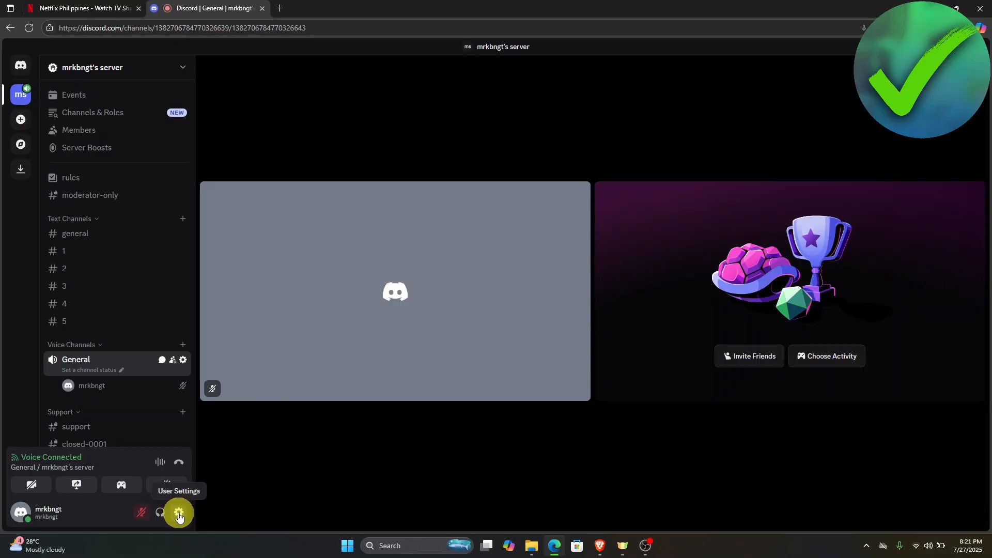
Disable Video Hardware Acceleration in Voice & Video > Video > Advanced and confirm with Okay.
click(178, 512)
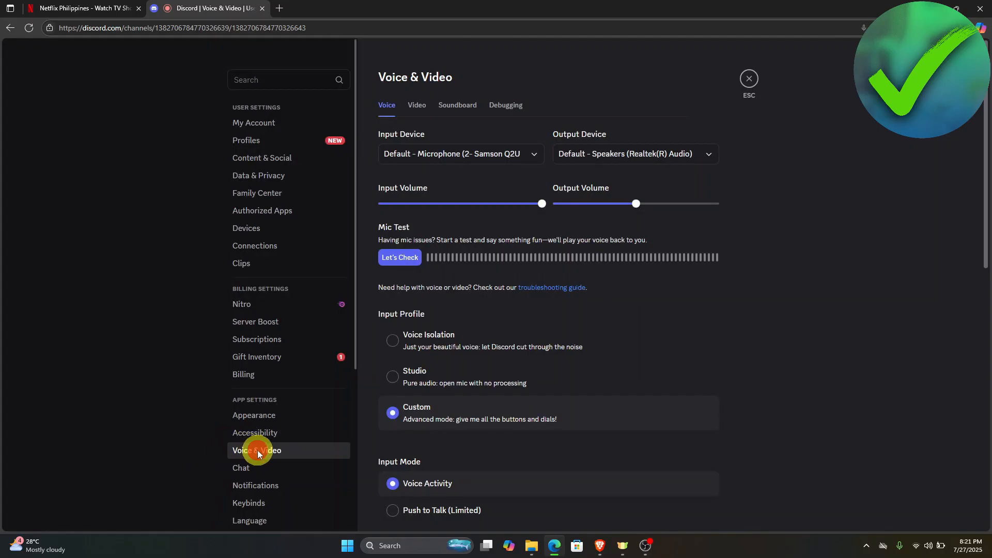
mouse_move(513, 335)
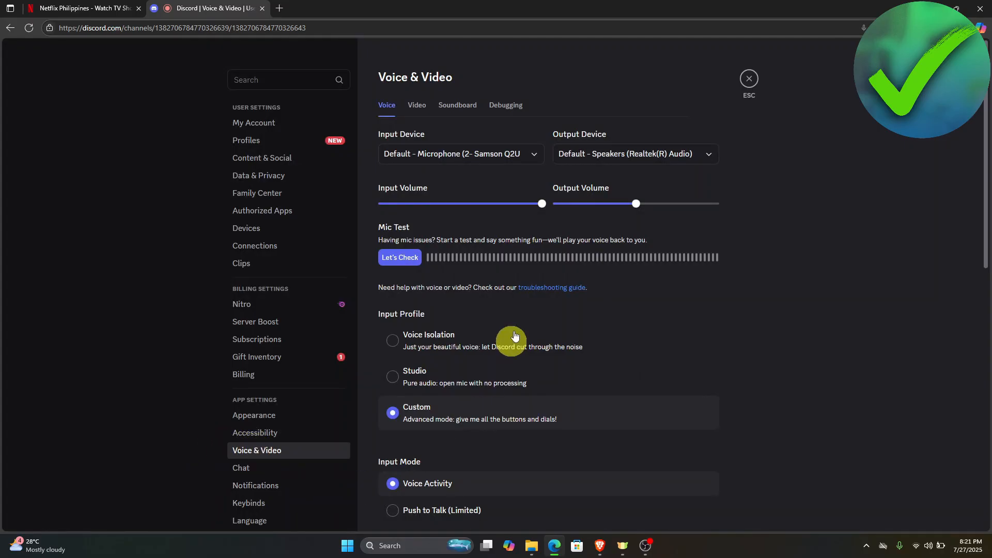
click(417, 105)
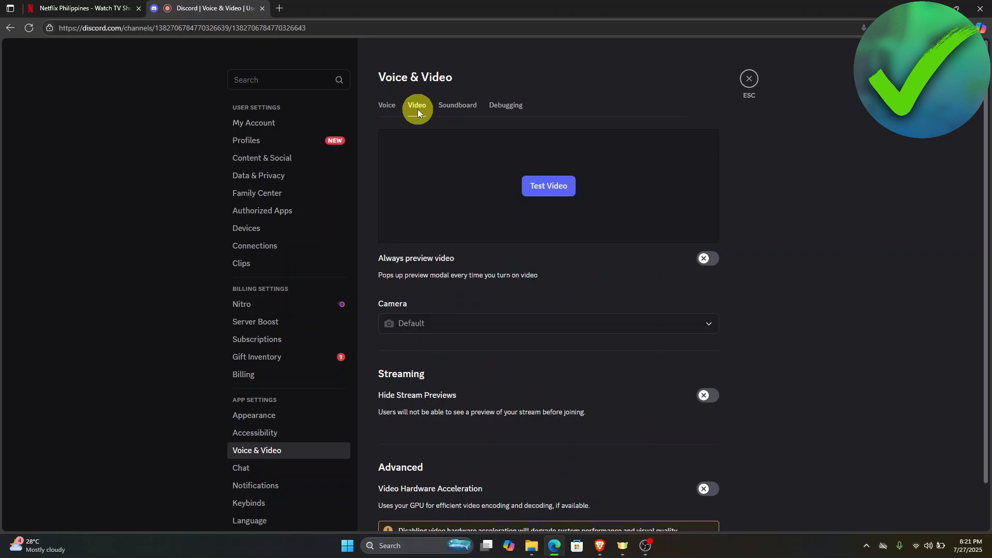
scroll(down, 3)
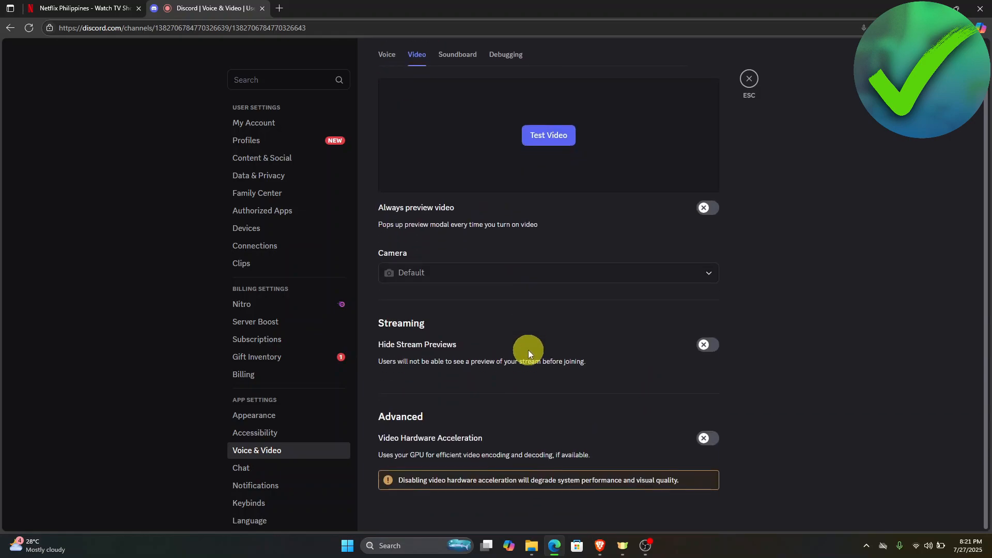
mouse_move(442, 442)
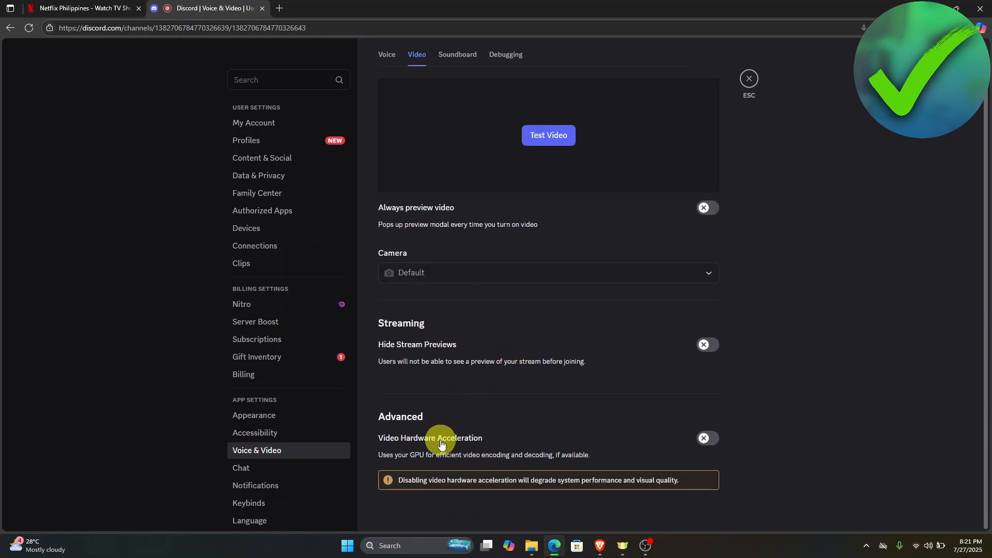
mouse_move(530, 427)
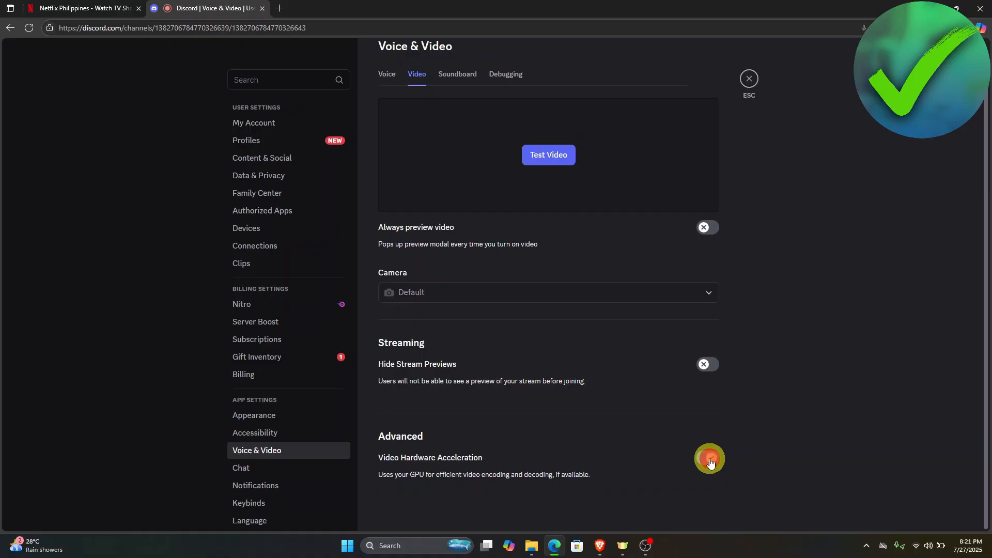
click(708, 457)
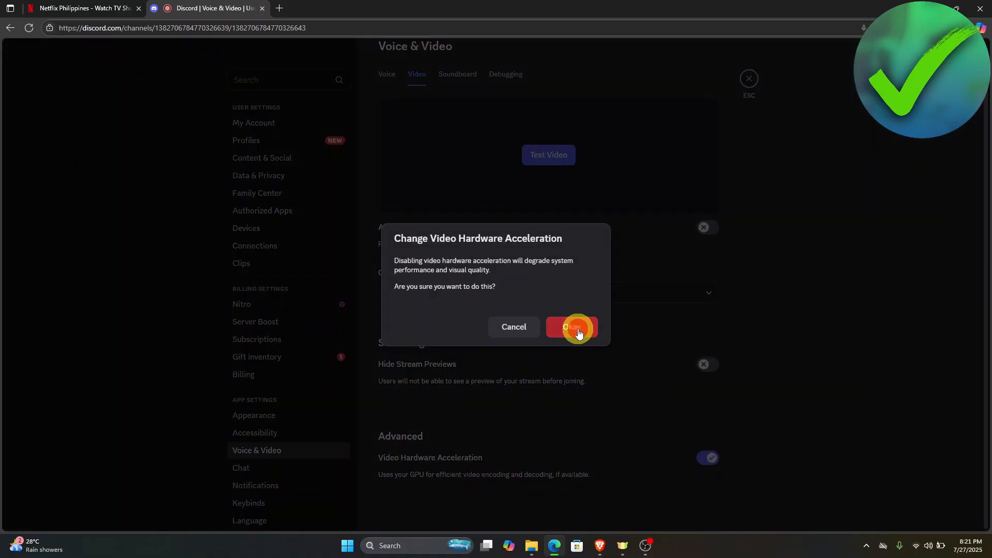
click(571, 327)
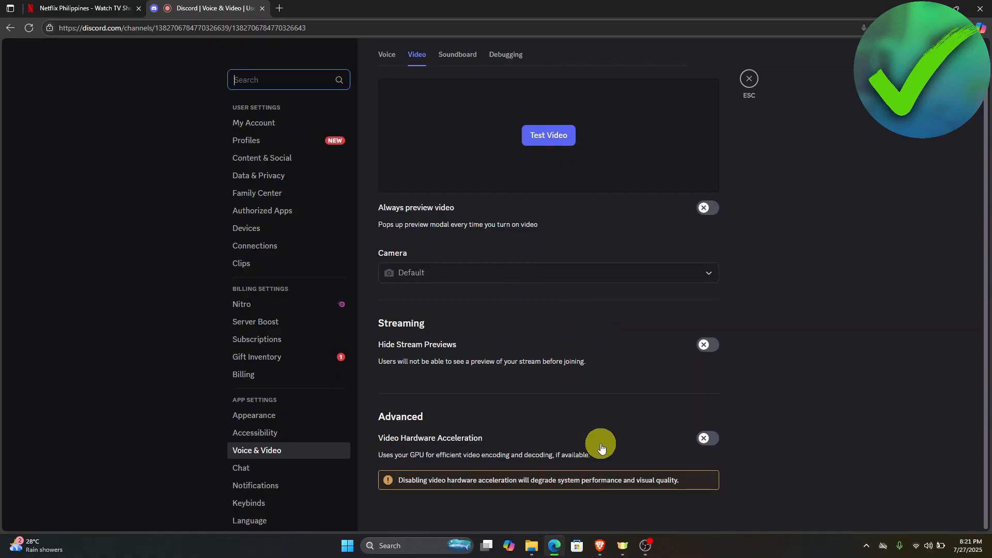
mouse_move(622, 396)
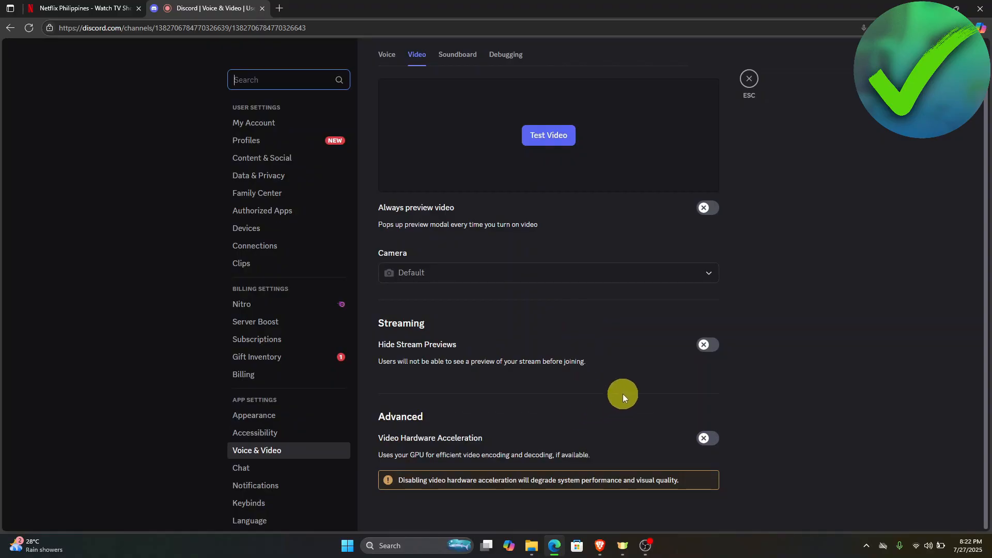
Search Edge settings for 'acceleration' and turn off 'Use graphics acceleration when available'.
click(960, 28)
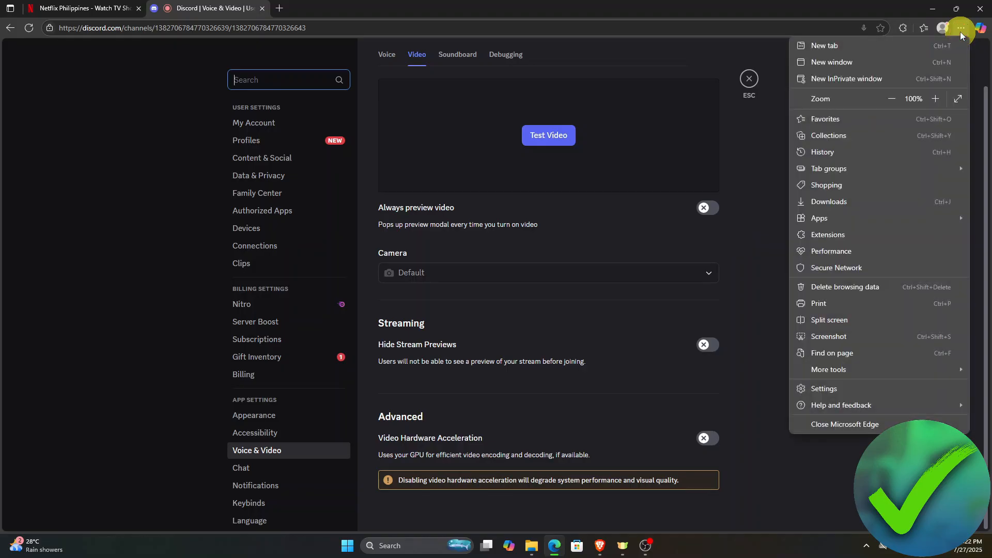
mouse_move(848, 388)
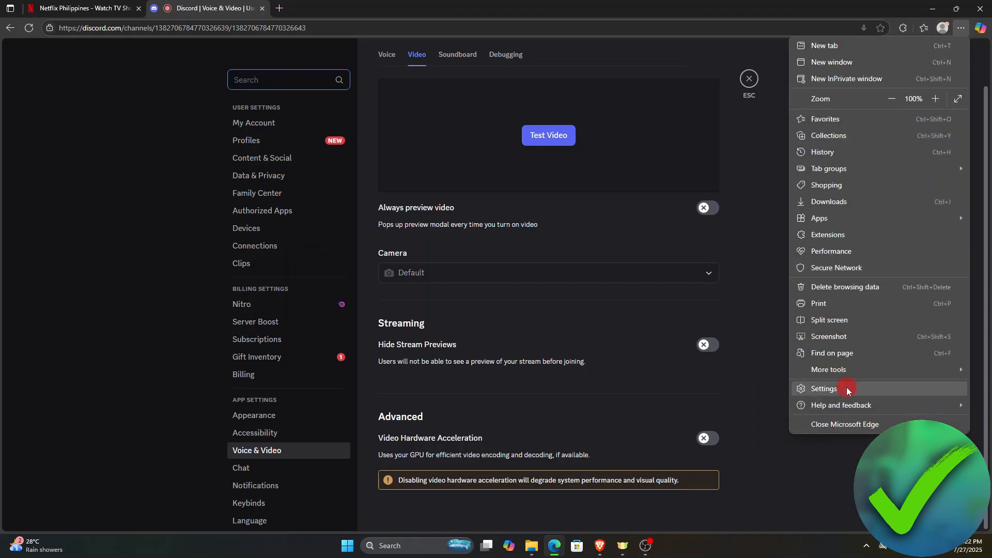
click(825, 389)
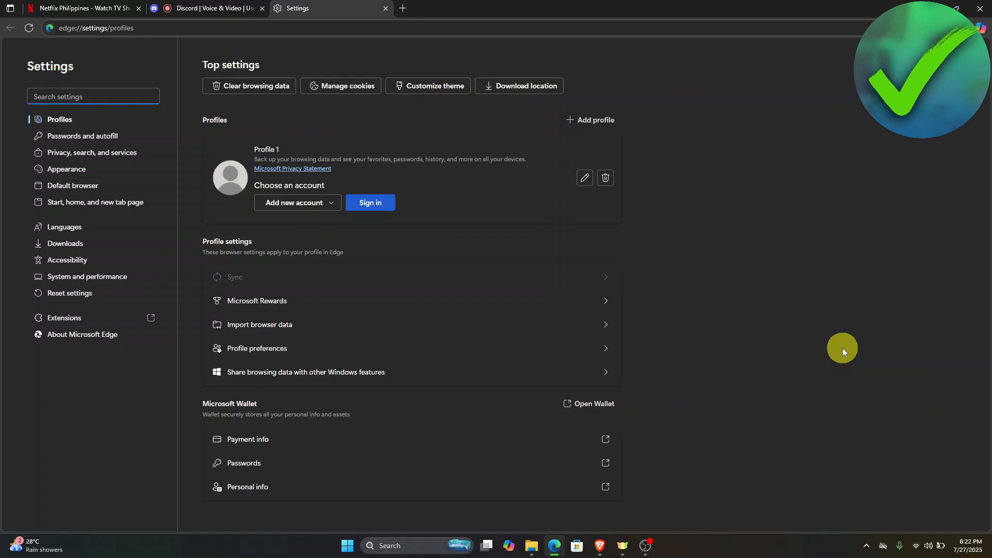
mouse_move(505, 281)
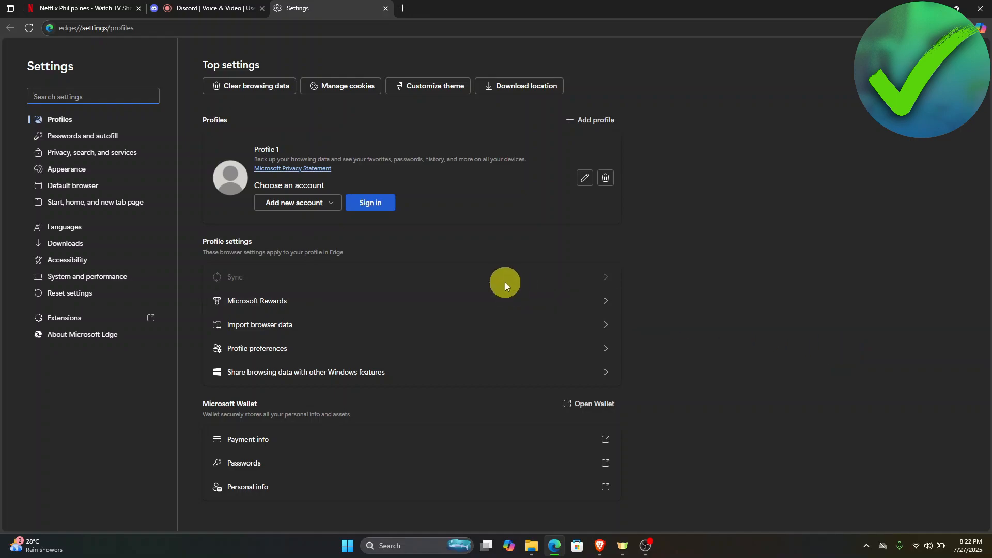
mouse_move(715, 280)
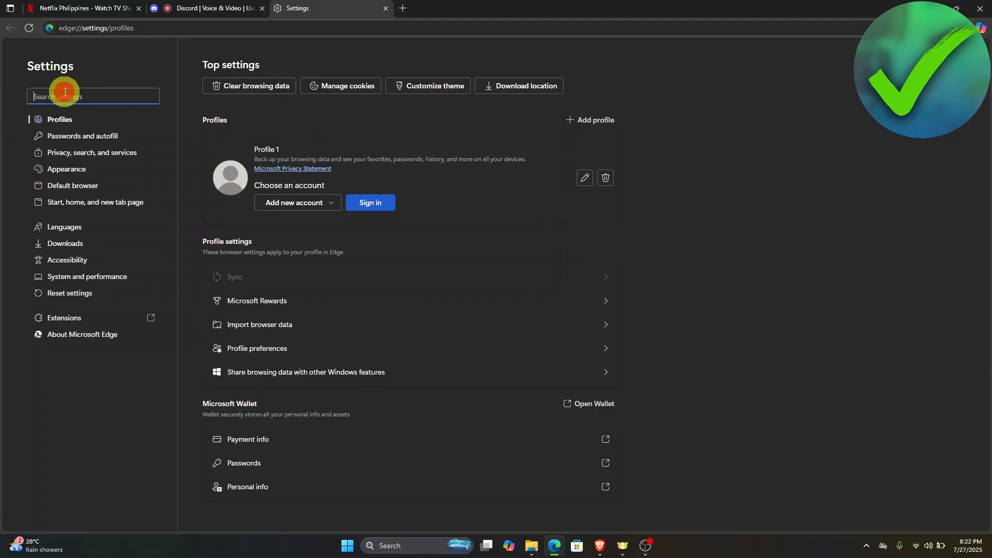
text(acceleaccelera)
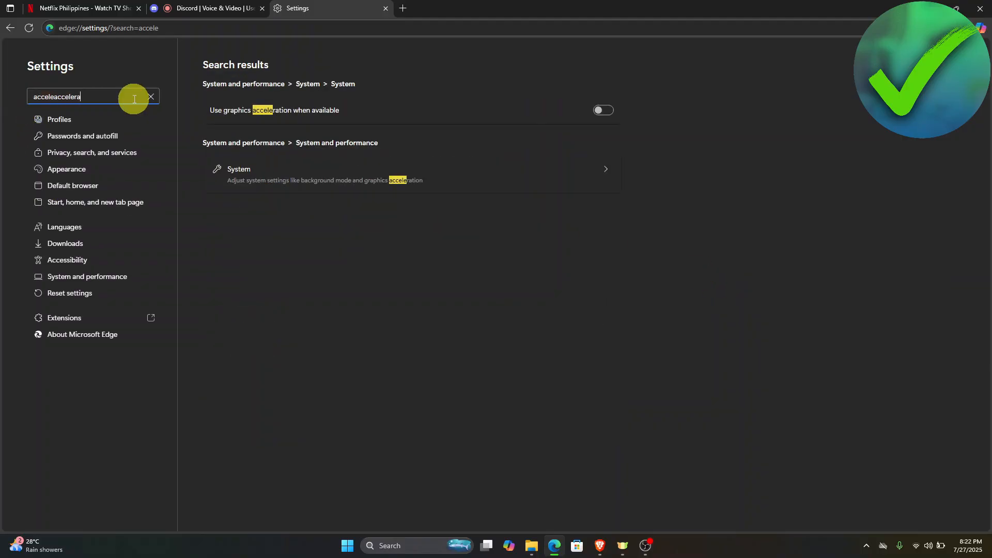
text(acceleration)
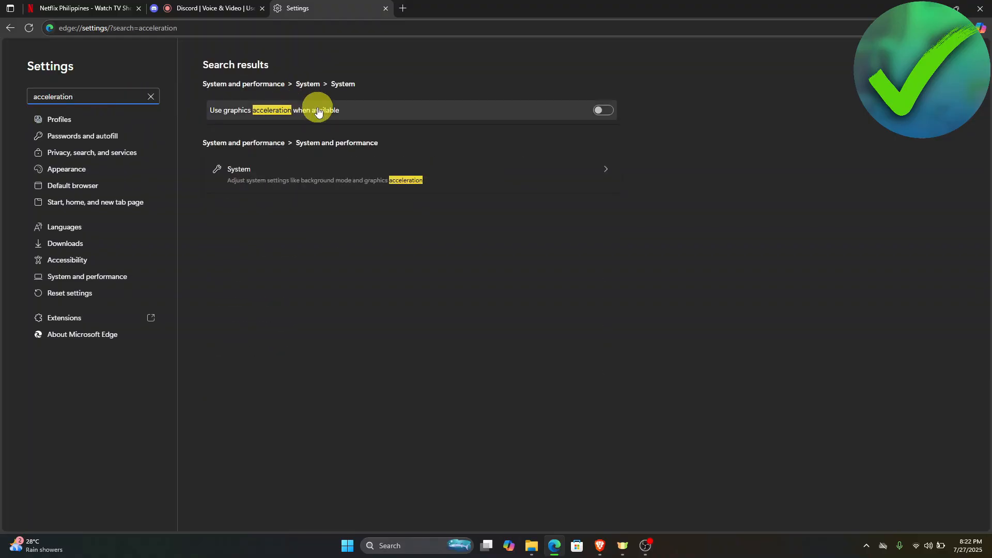
mouse_move(225, 114)
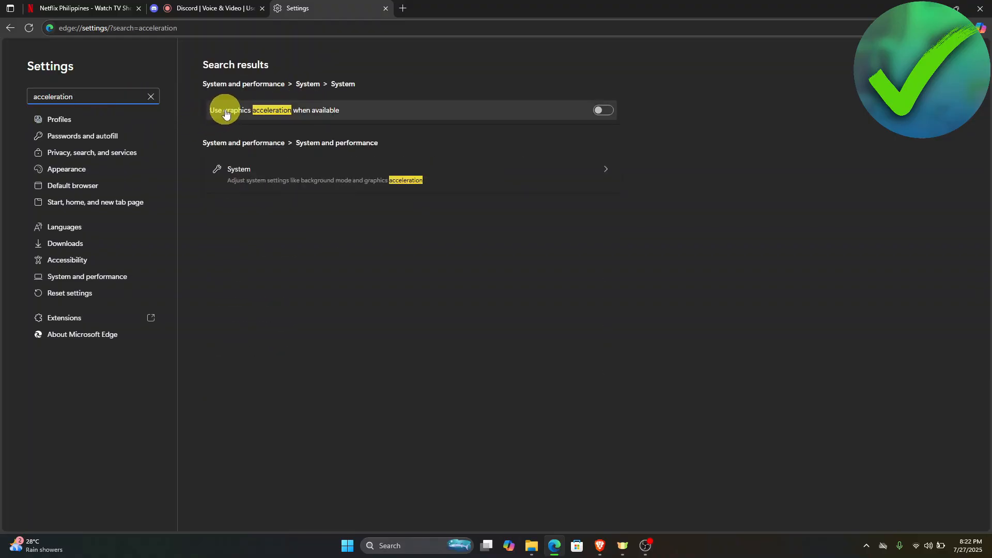
mouse_move(285, 112)
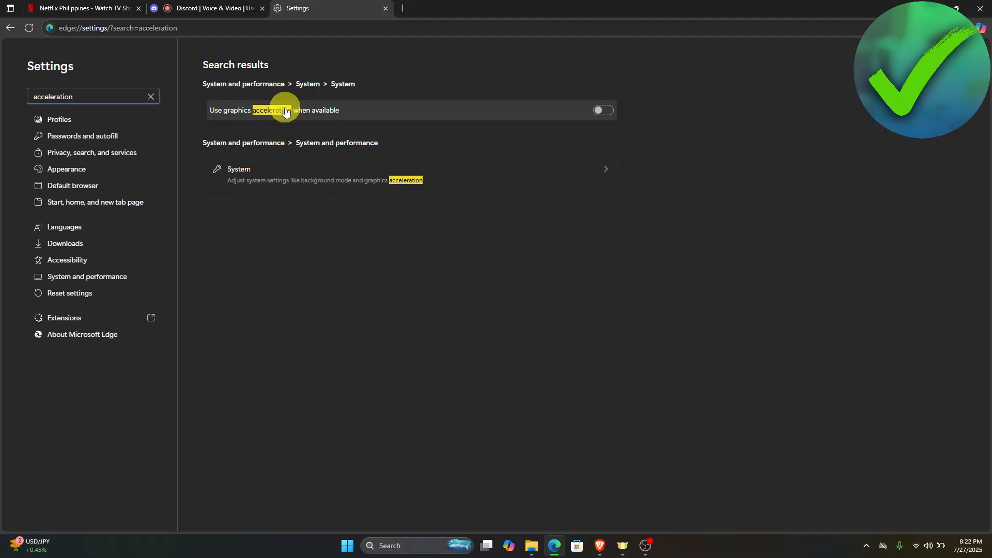
click(601, 110)
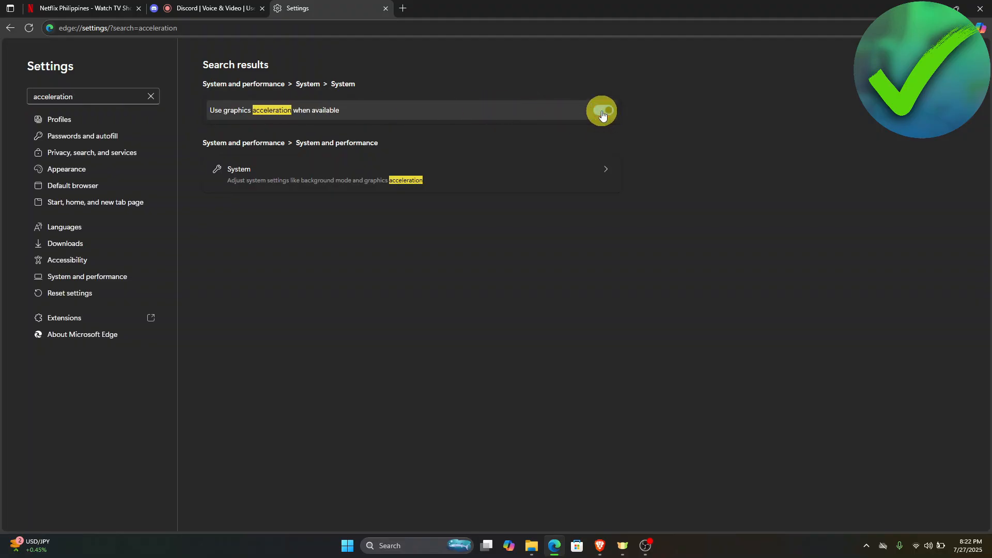
right_click(598, 110)
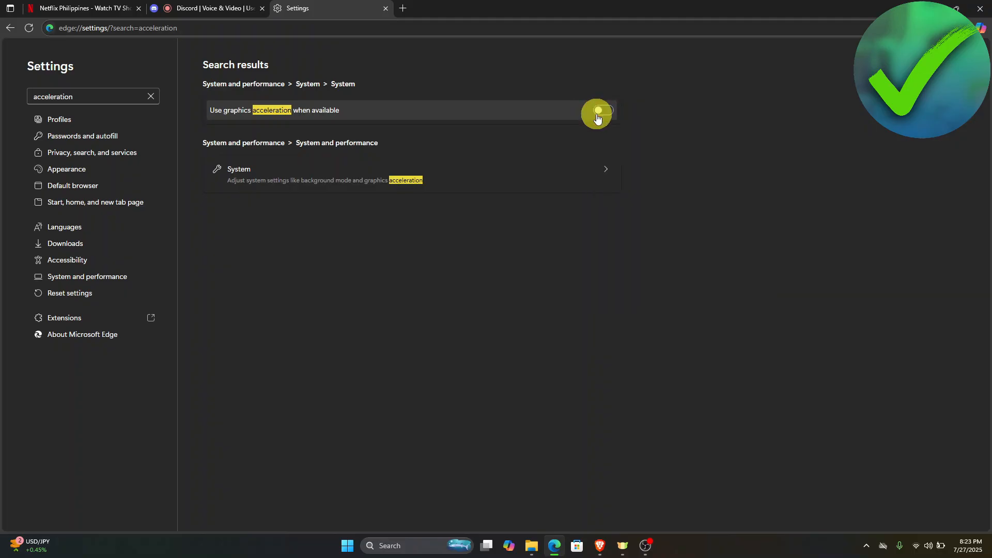
click(602, 110)
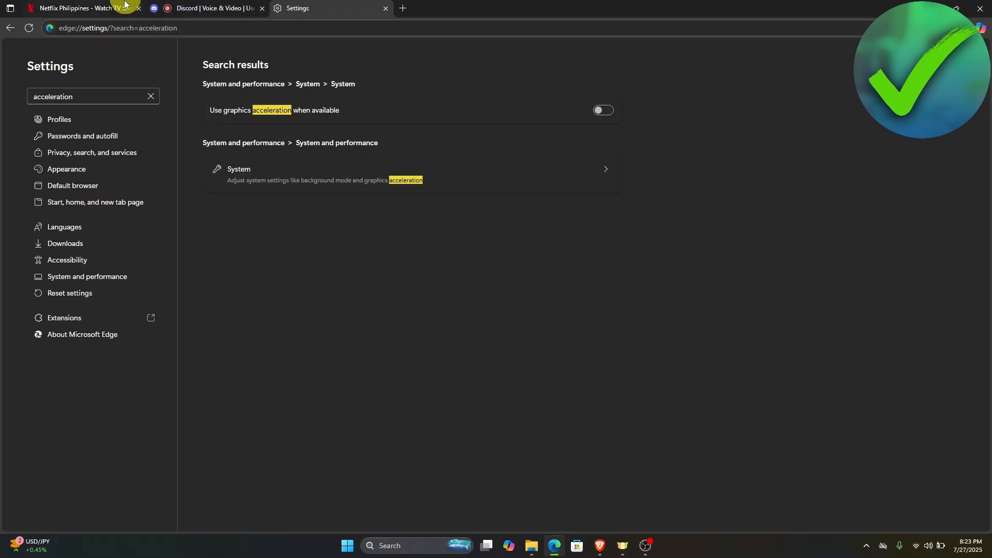
Close Discord settings and share the Netflix tab with 'Also share tab audio' enabled.
click(212, 8)
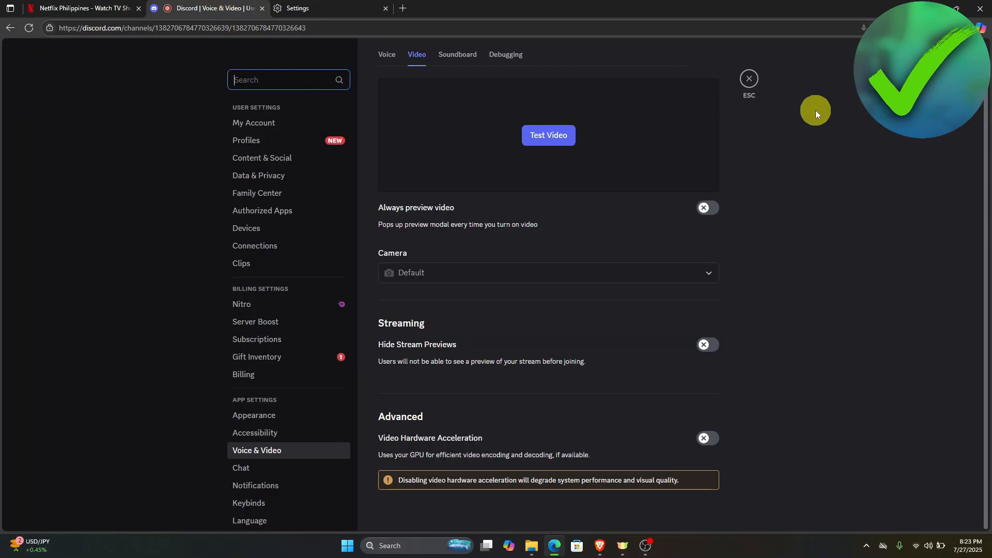
click(748, 78)
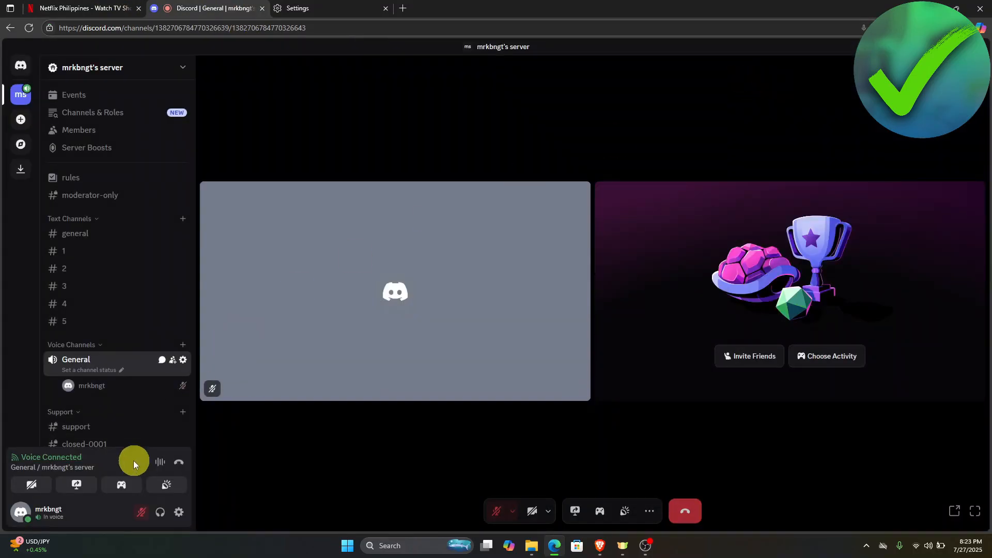
click(76, 485)
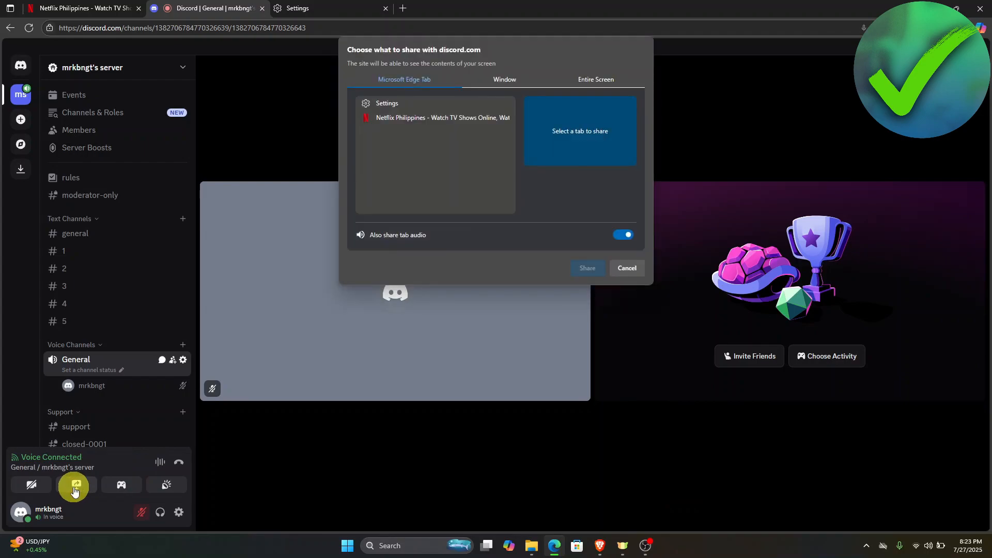
click(442, 118)
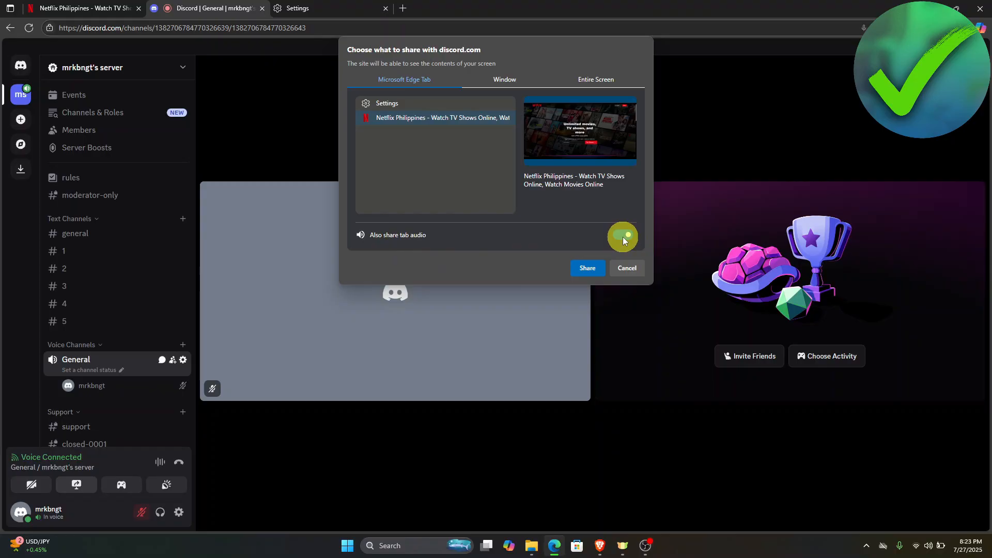
click(623, 236)
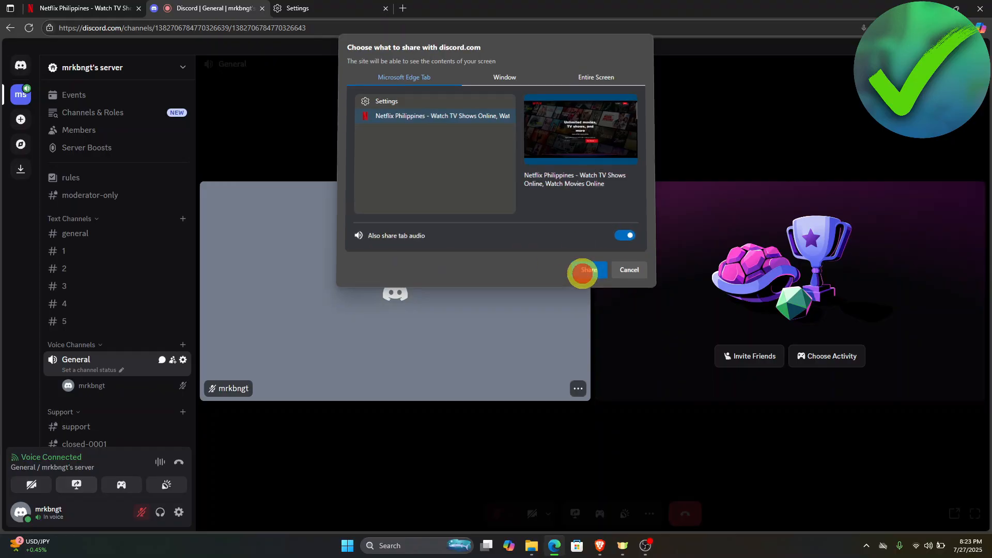
click(585, 270)
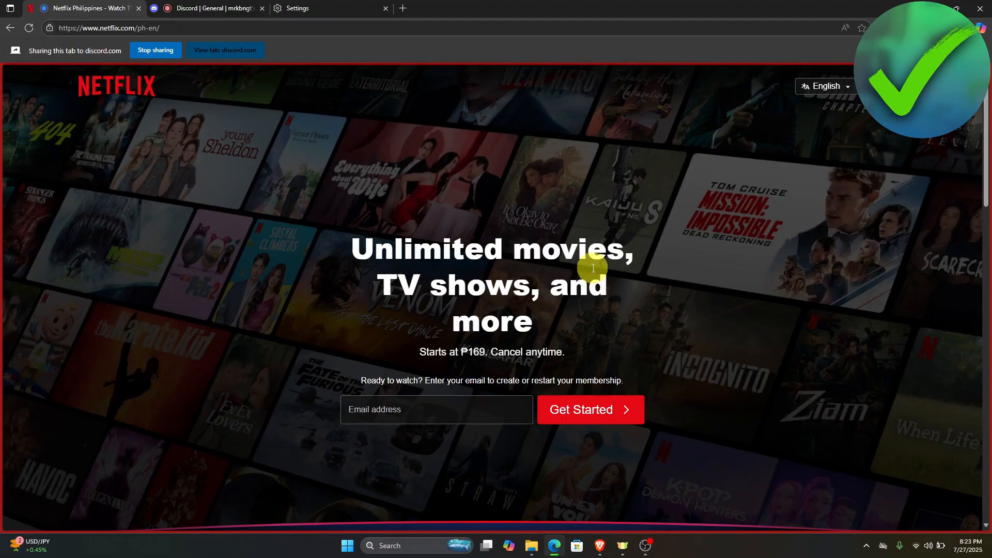
mouse_move(604, 318)
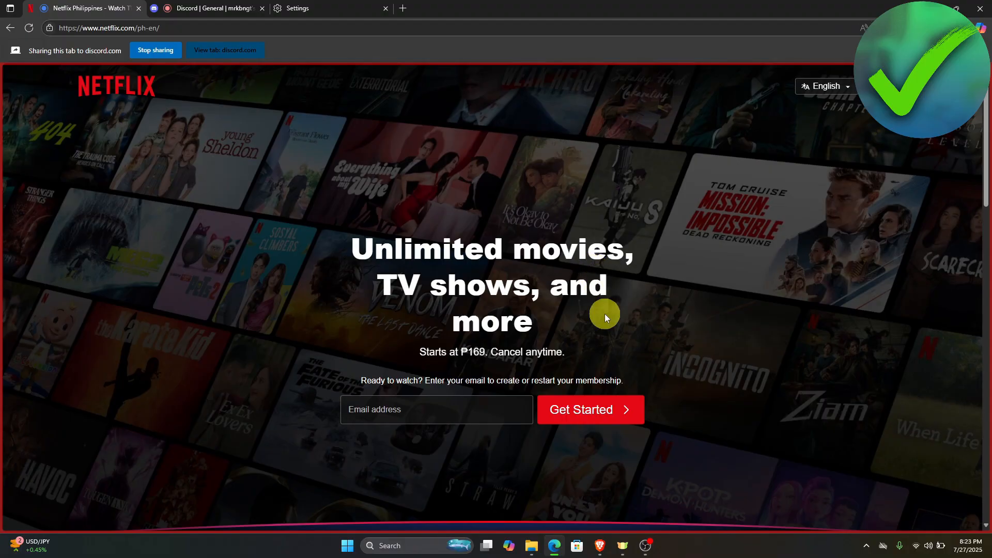
mouse_move(656, 348)
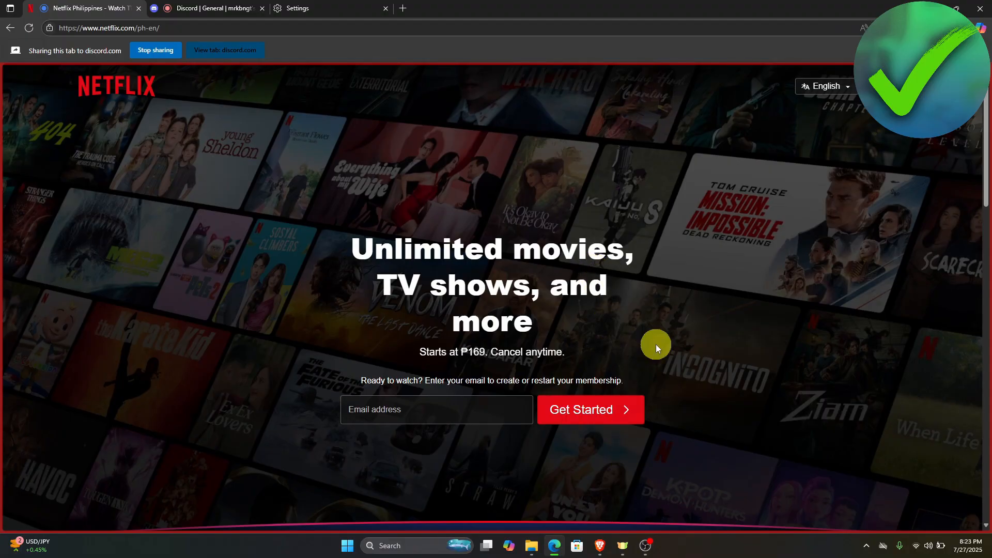